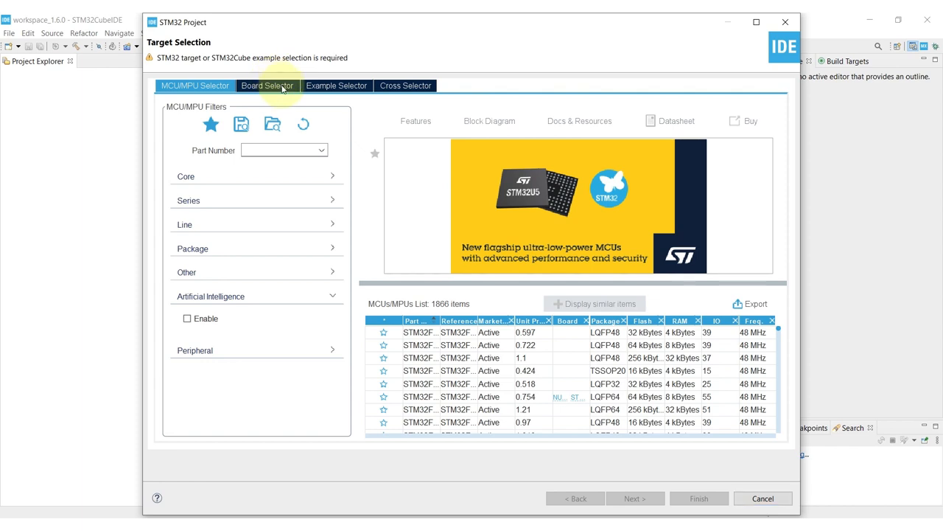
# - Filter the Board Selector to the STM32G0 series, name the project BootLoader, and continue
pyautogui.click(267, 86)
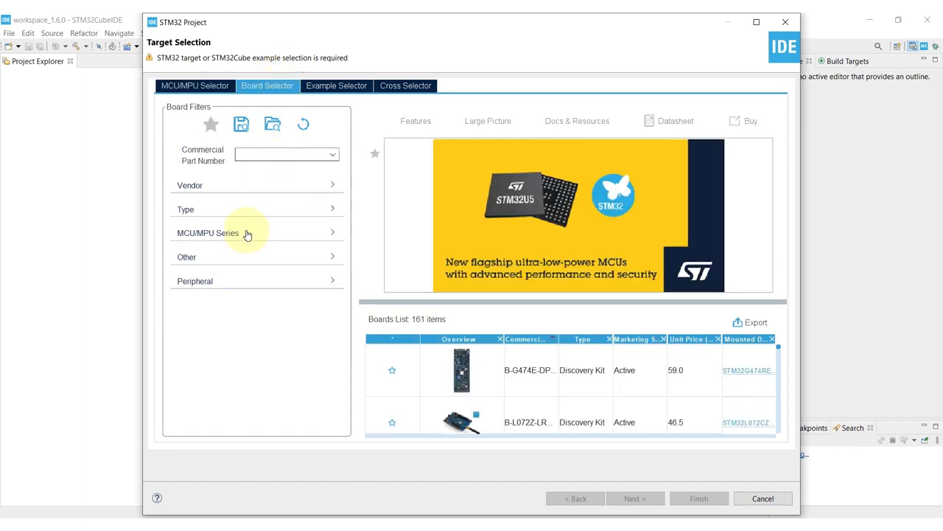
pyautogui.click(249, 233)
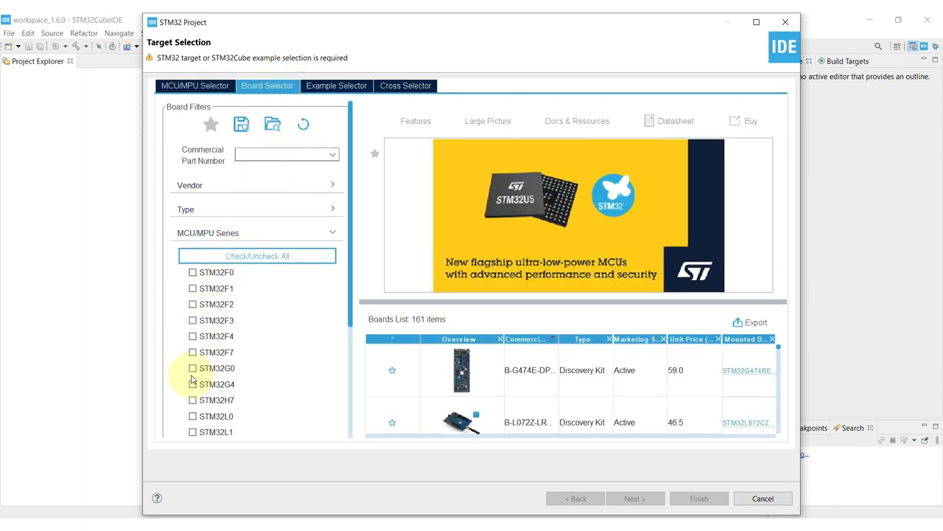
pyautogui.click(193, 367)
pyautogui.write('Boot')
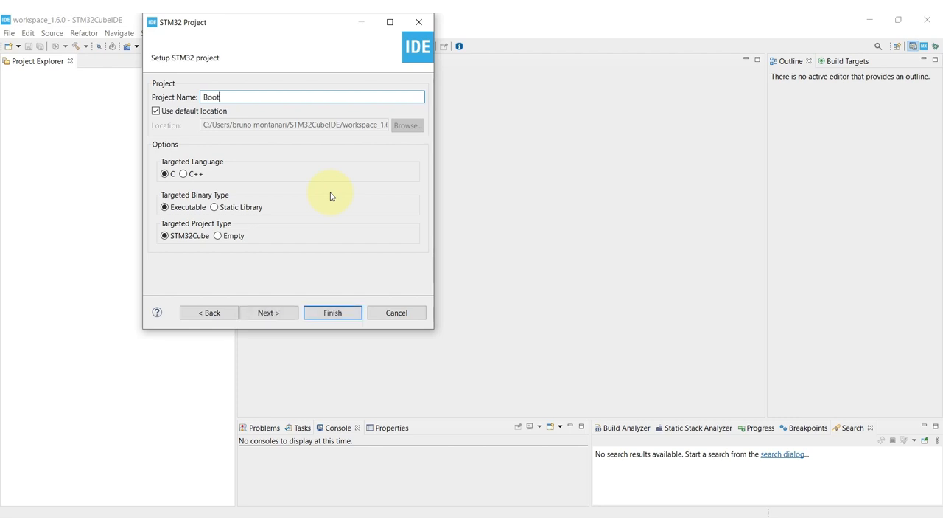
pyautogui.write('Loader')
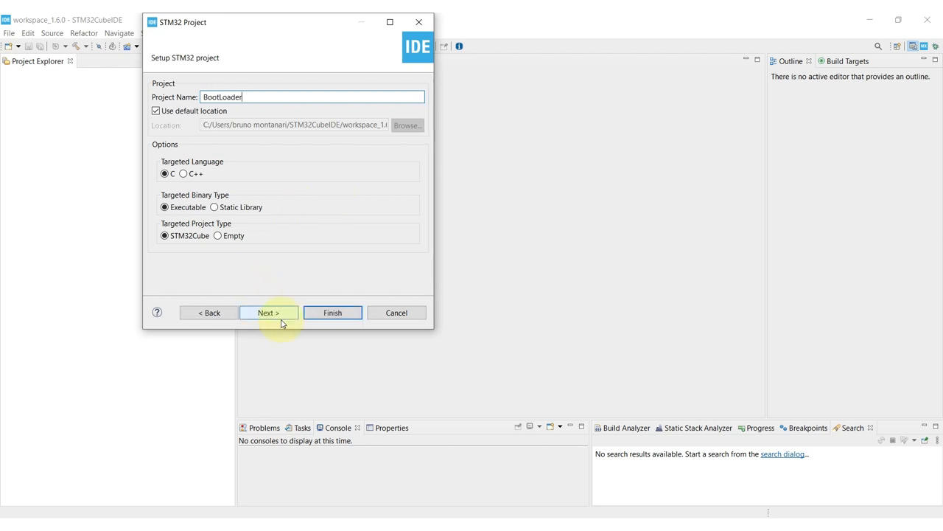
pyautogui.click(333, 313)
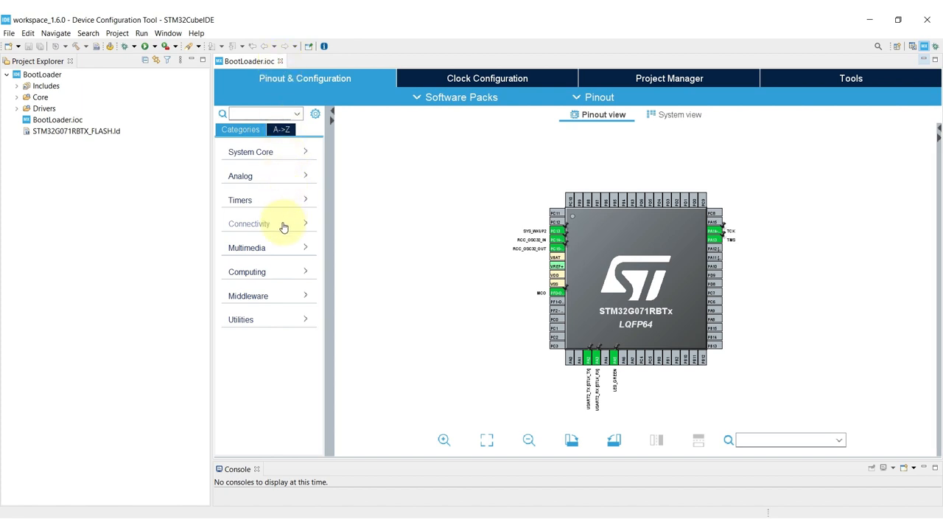
# - Expand Connectivity in the pinout configuration and select USART2
pyautogui.click(248, 223)
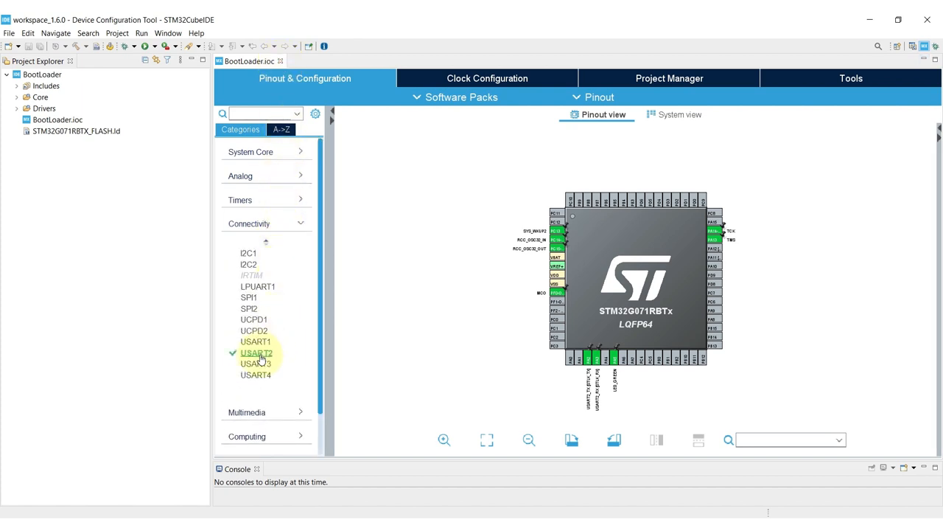
pyautogui.click(256, 353)
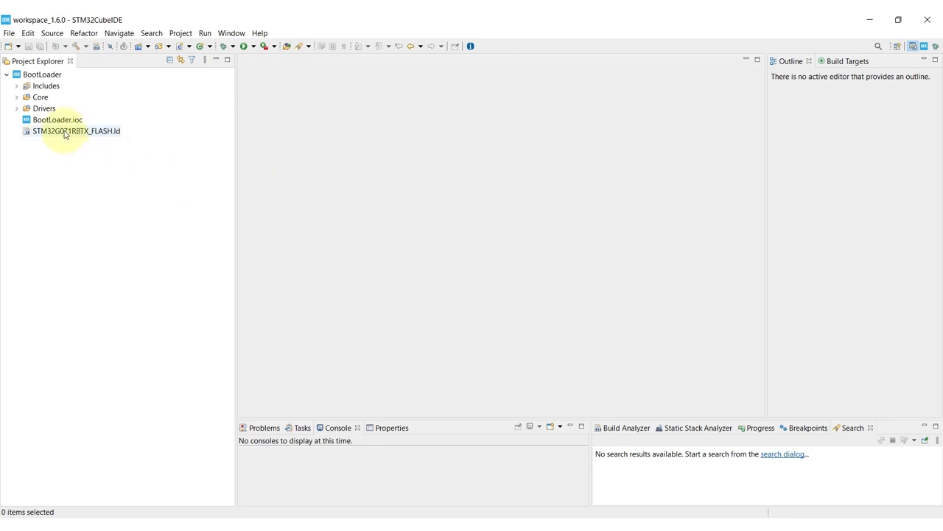
# - Open STM32G071RBTX_FLASH.ld maximized and scroll to the RAM 36K / FLASH 128K MEMORY block
pyautogui.click(76, 130)
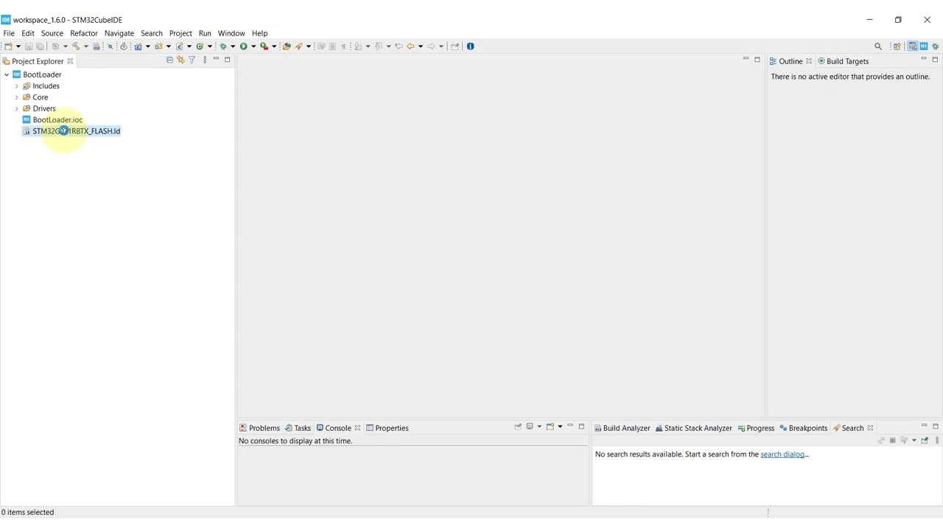
pyautogui.doubleClick(76, 131)
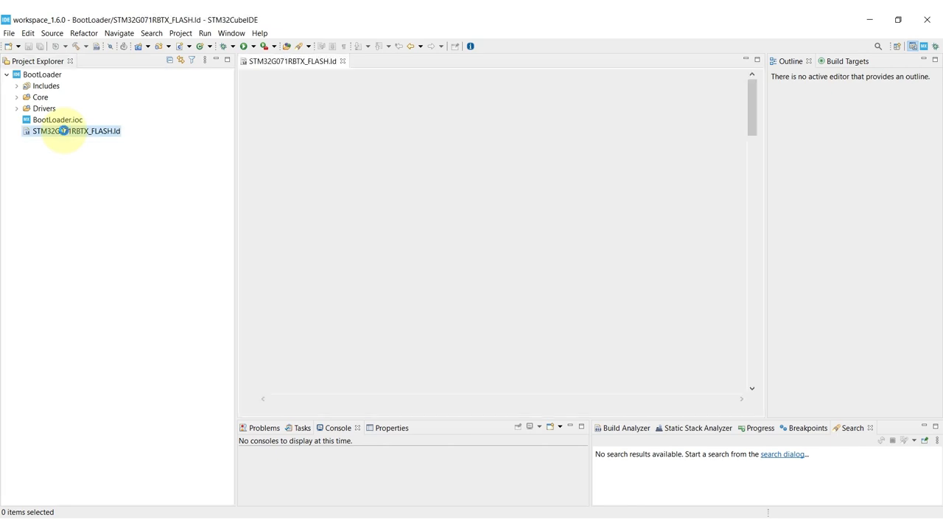
pyautogui.doubleClick(75, 131)
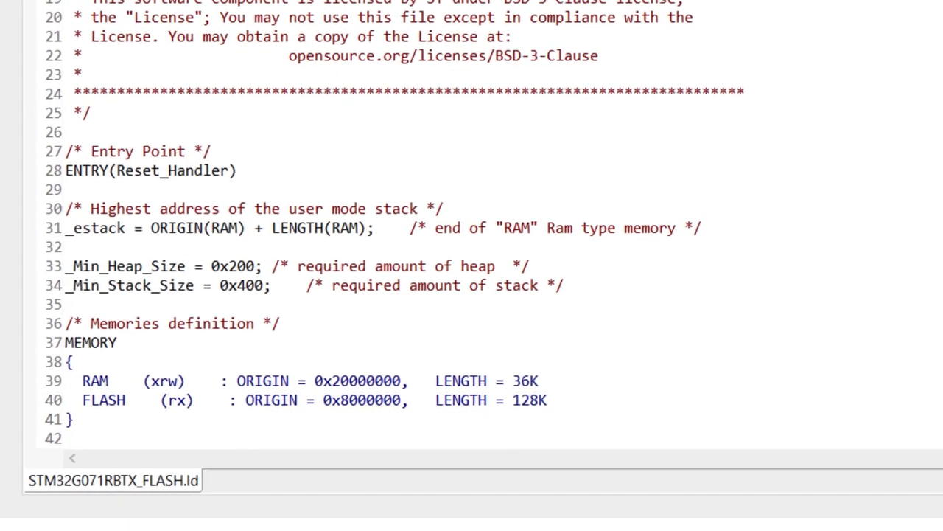
pyautogui.scroll(-3)
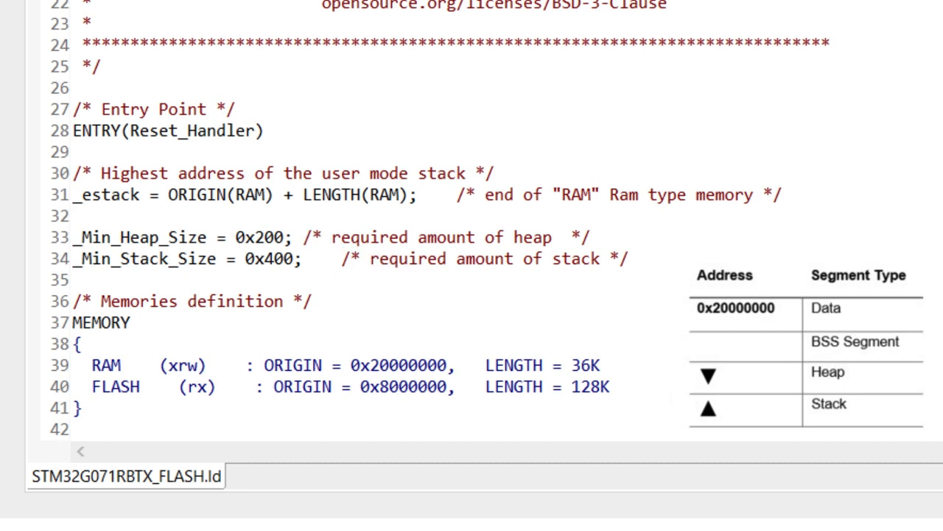
pyautogui.moveTo(310, 265); pyautogui.dragTo(674, 424)
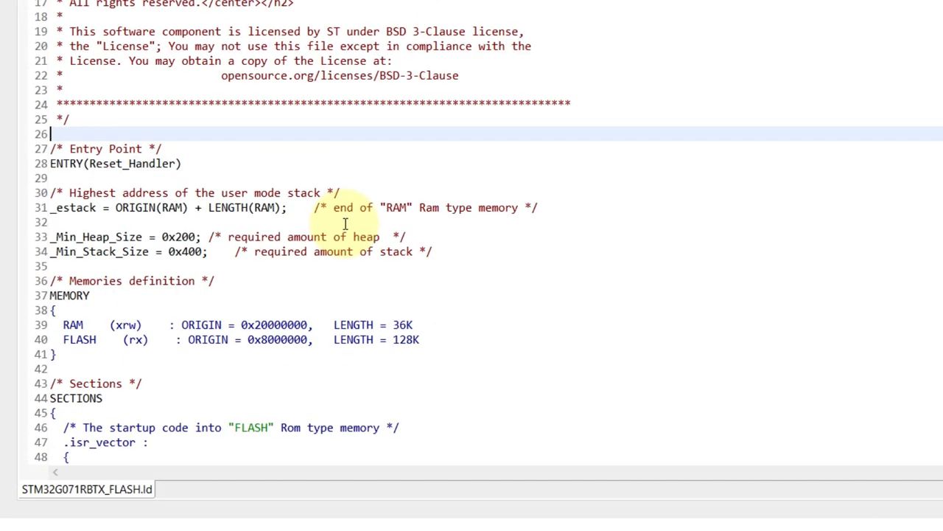
# - Add '.myBufBlockRAM 0x20000100 : { KEEP(*(.myBufSectionRAM)) } > RAM' with explanatory comments
pyautogui.scroll(-3)
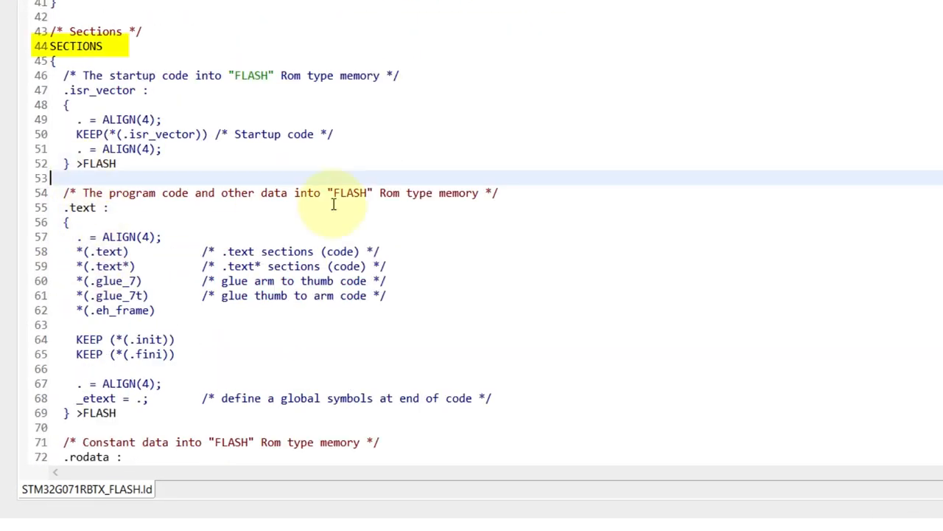
pyautogui.write('.myBufBlockRAM 0x2')
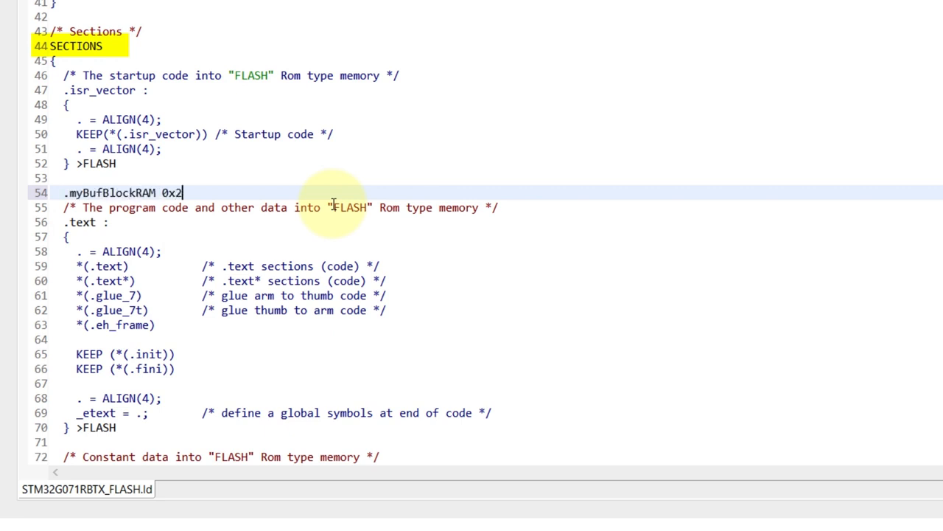
pyautogui.write('0000100 :')
pyautogui.write('KEEP')
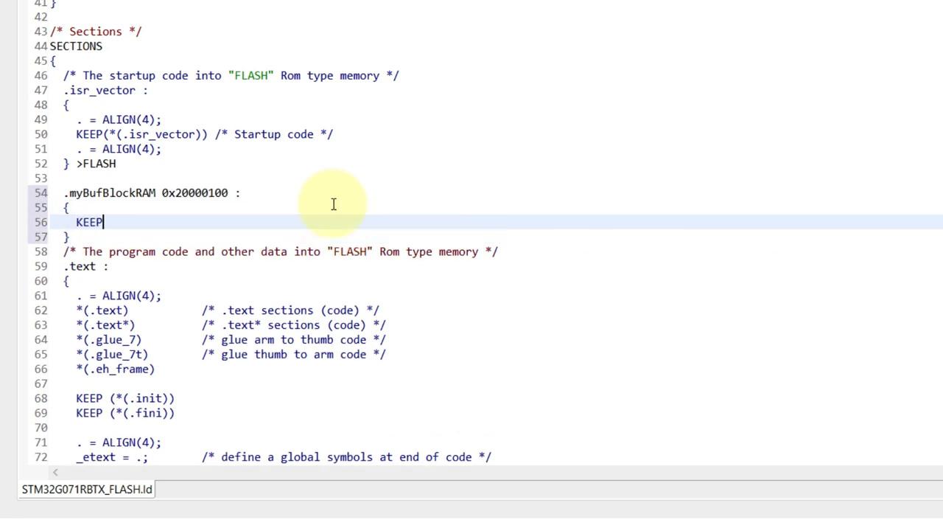
pyautogui.write('(*(.myBuf')
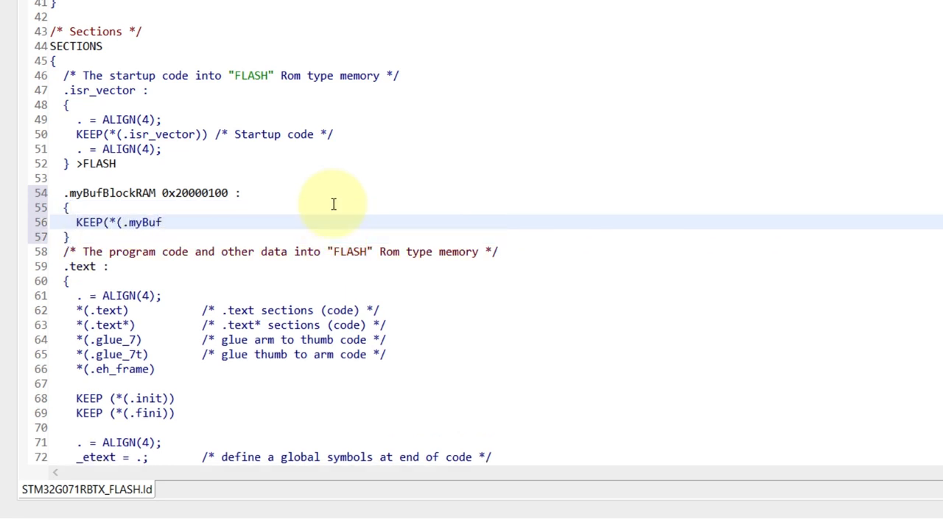
pyautogui.write('SectionRAM)) /*')
pyautogui.click(178, 236)
pyautogui.write(' > RAM')
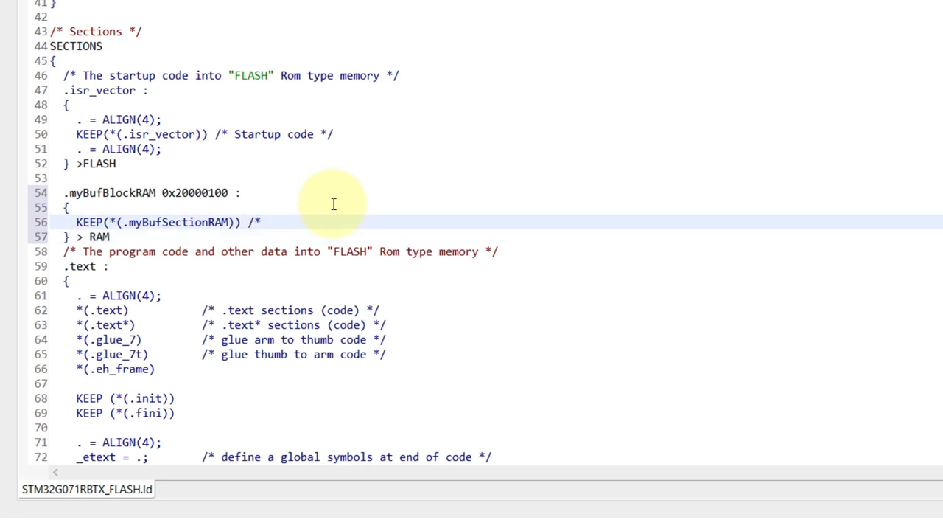
pyautogui.write('keep my variable even if not referenced *')
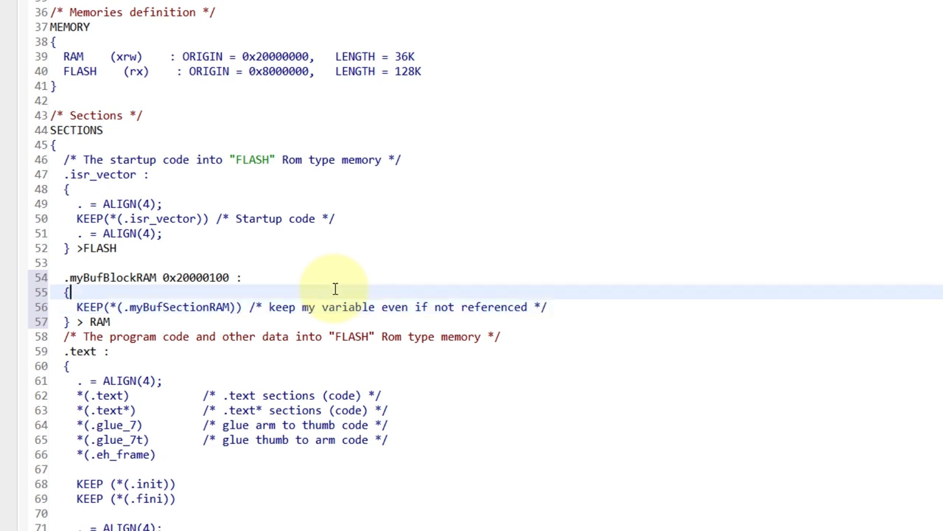
pyautogui.write('/*this will place my named section at given address */')
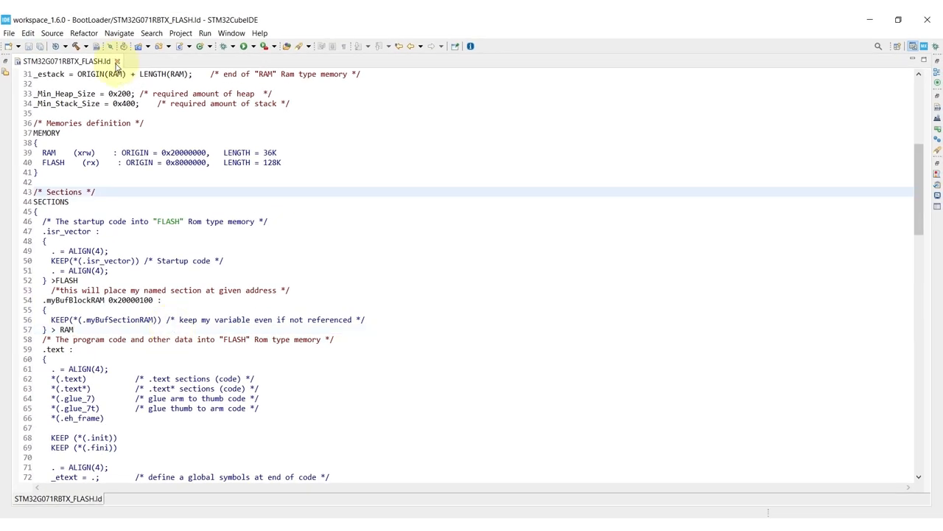
# - Close the linker script and open main.c from Core > Src
pyautogui.click(117, 61)
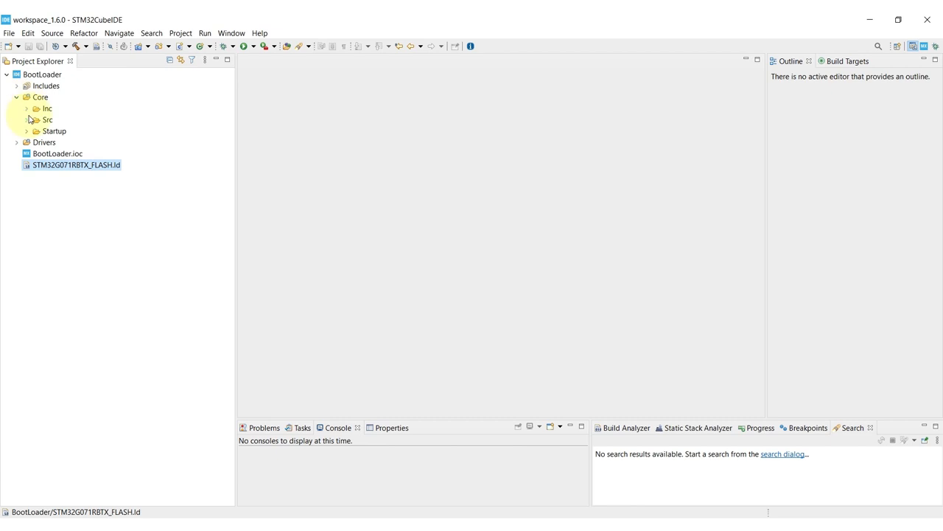
pyautogui.click(47, 119)
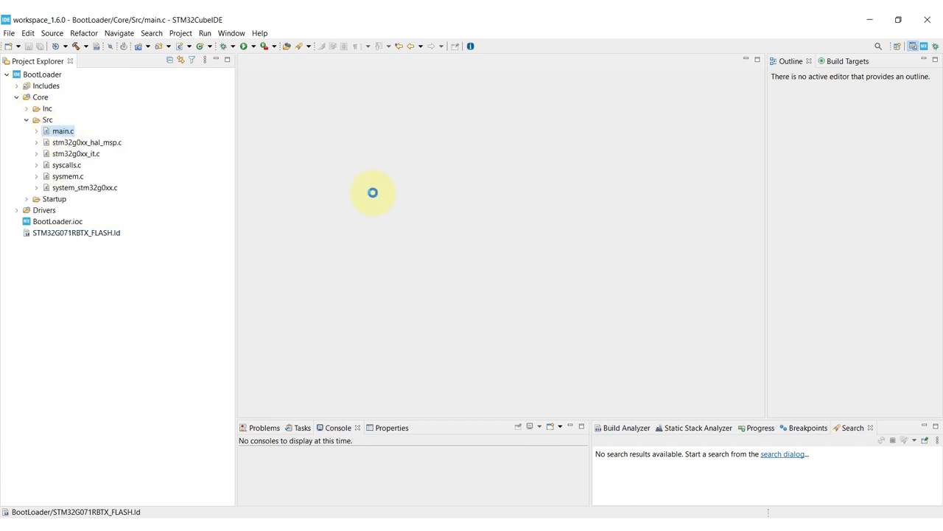
pyautogui.doubleClick(63, 131)
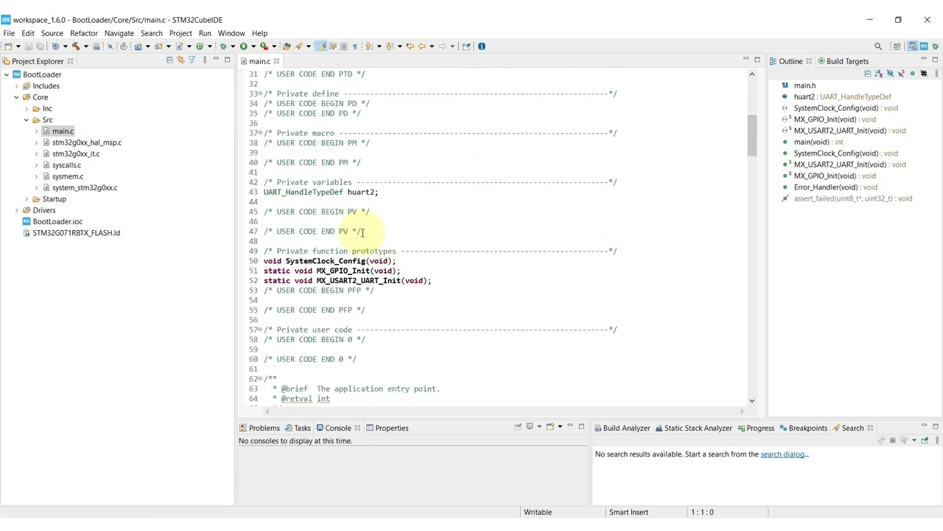
# - Declare unsigned char buf_ram[128] with __attribute__((section(".myBufSectionRAM")))
pyautogui.write('unsigned')
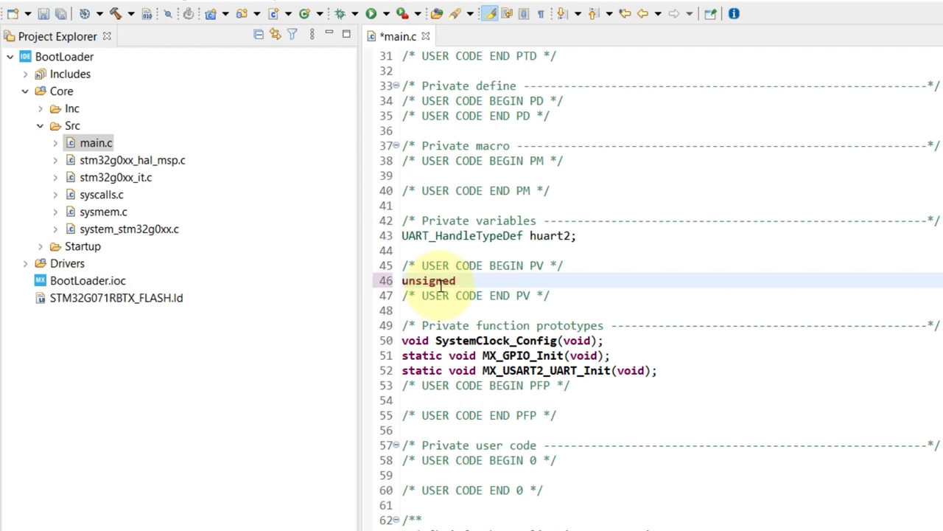
pyautogui.write('char __attribute__((section(".my')
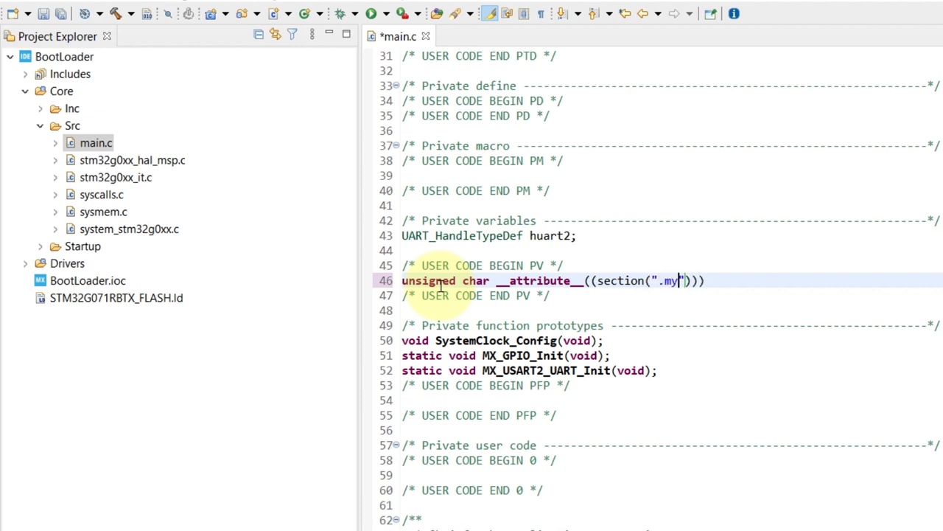
pyautogui.write('BufSectionRAM')
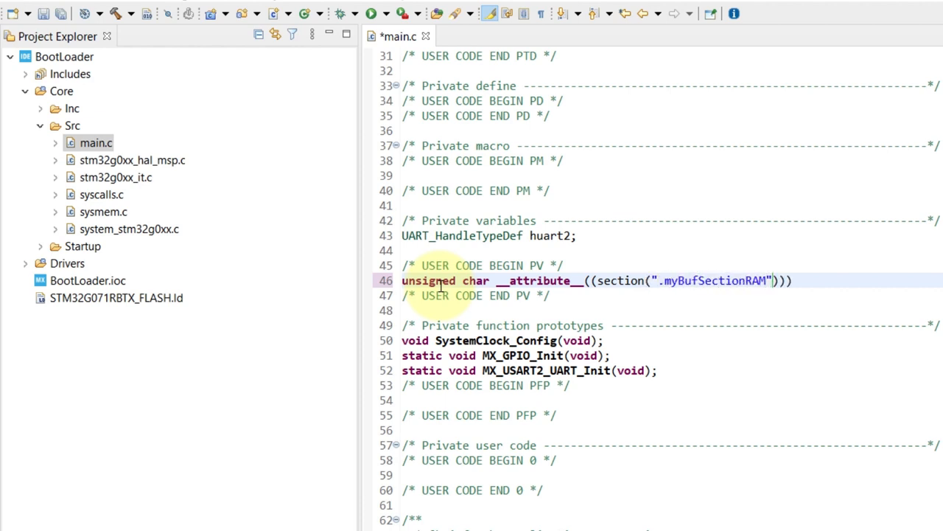
pyautogui.write('buf_ram')
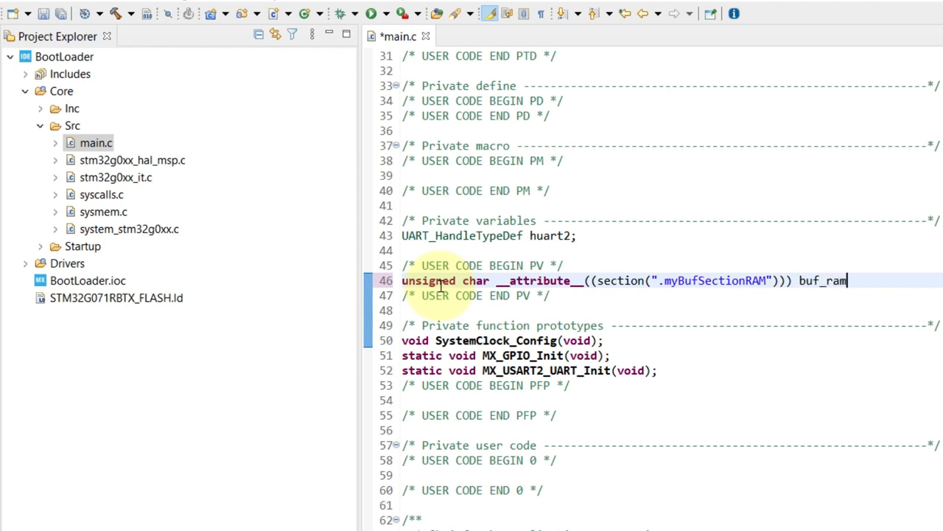
pyautogui.write('[128];')
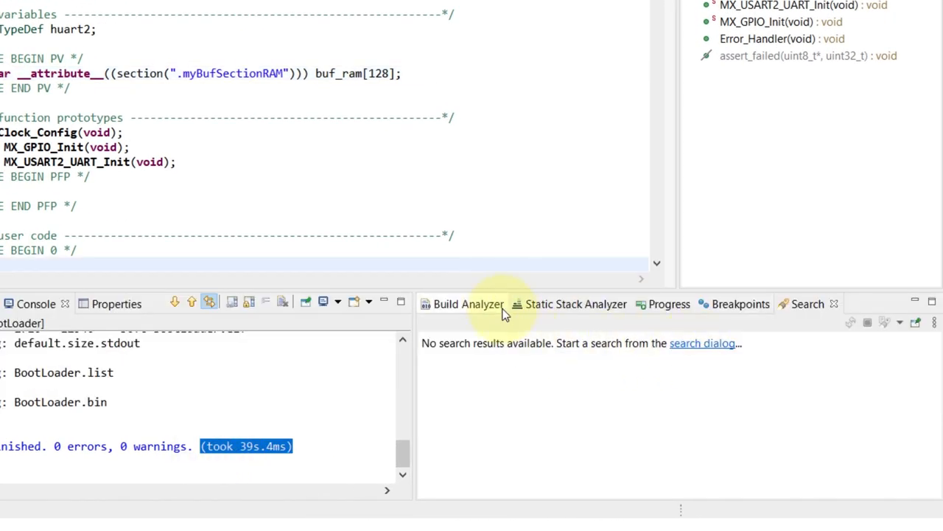
# - Check Build Analyzer Memory Details for .myBufBlockRAM at 0x20000100, 128 B
pyautogui.click(468, 304)
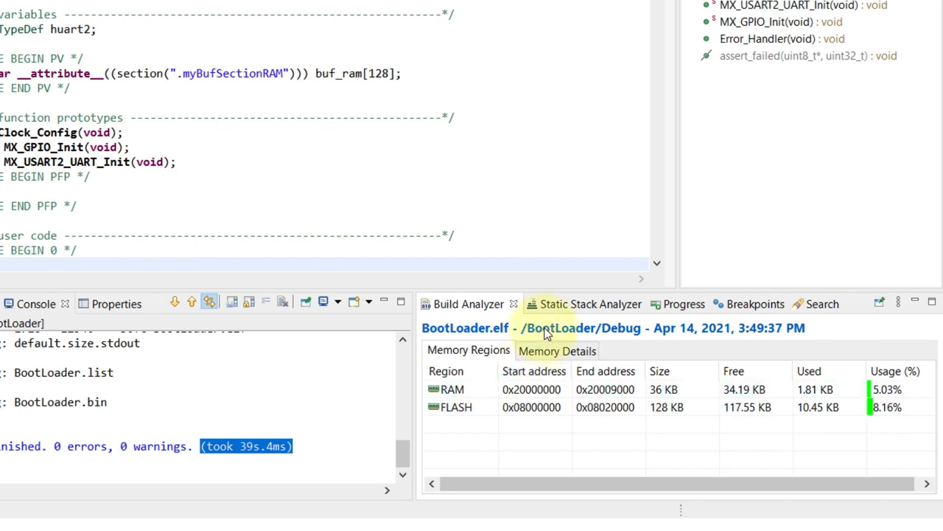
pyautogui.click(556, 351)
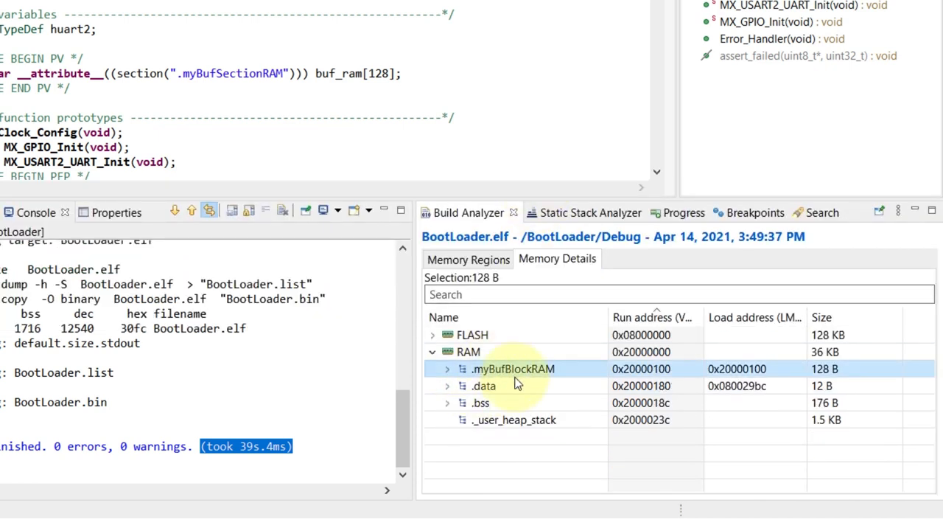
pyautogui.click(447, 369)
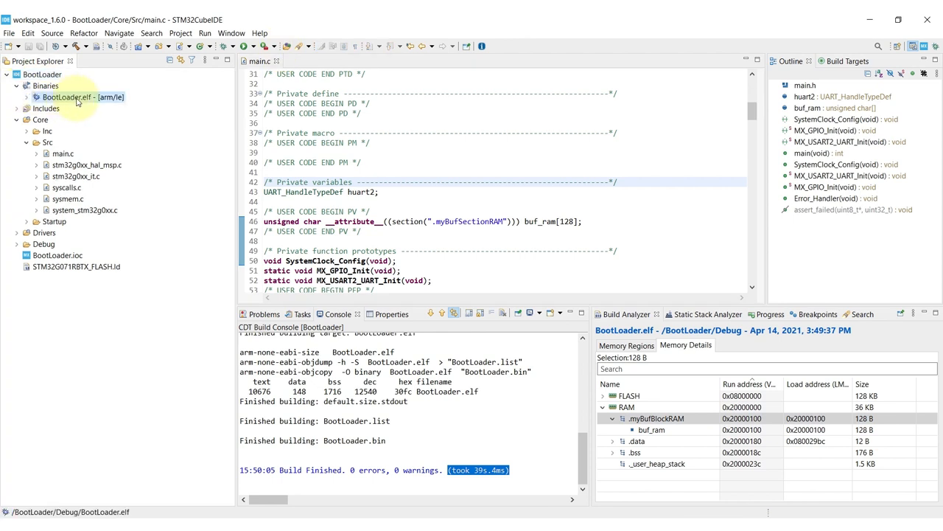
pyautogui.rightClick(77, 96)
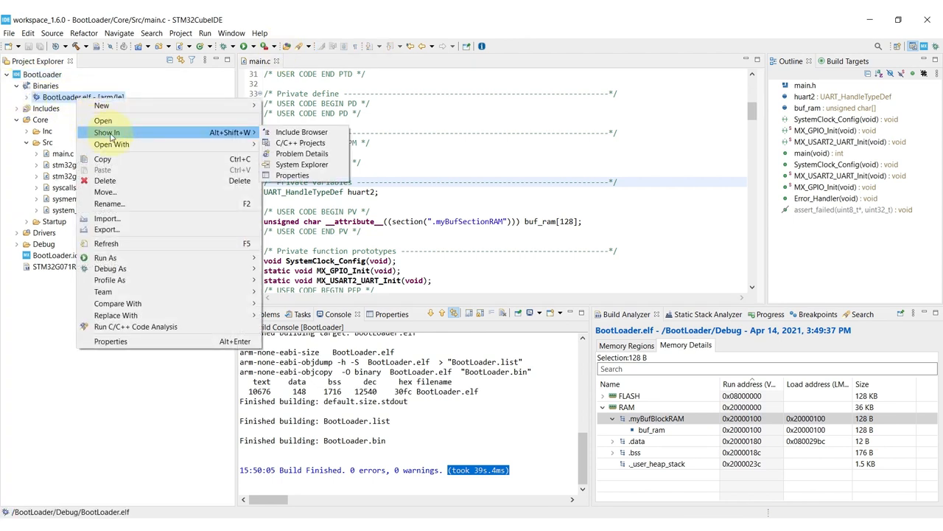
pyautogui.click(523, 199)
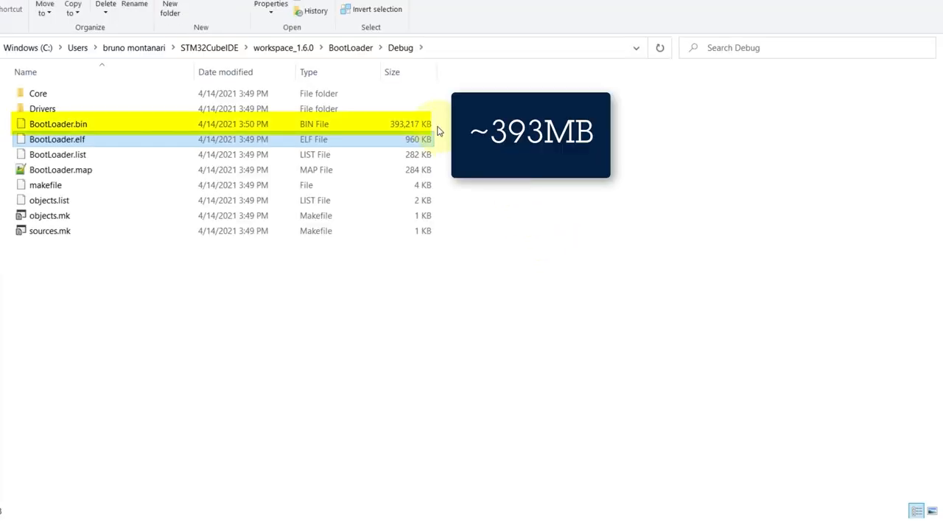
pyautogui.click(58, 123)
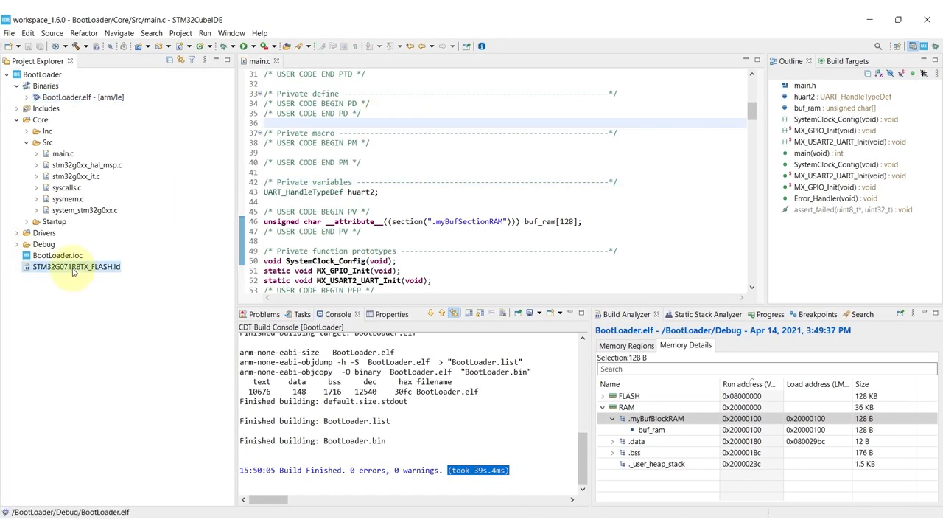
# - Mark .myBufBlockRAM as (NOLOAD) in the linker script and rebuild BootLoader
pyautogui.doubleClick(76, 266)
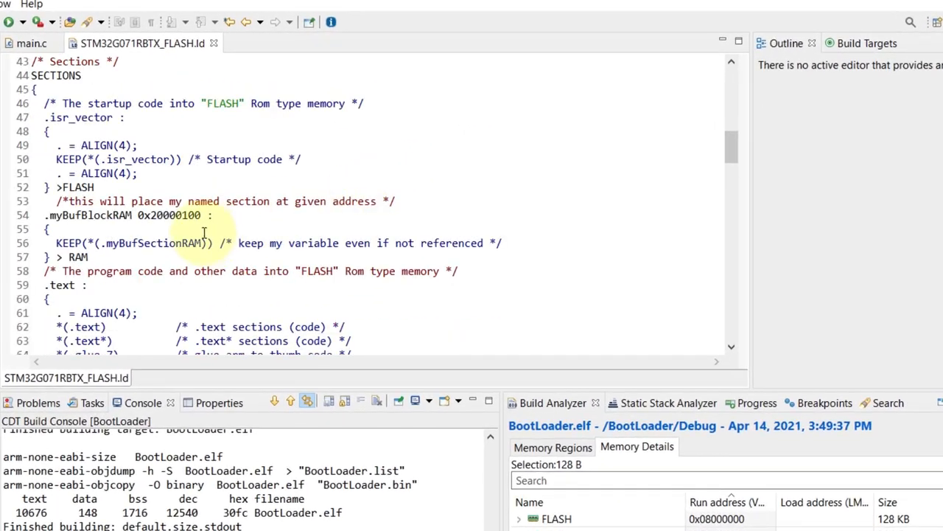
pyautogui.write('(')
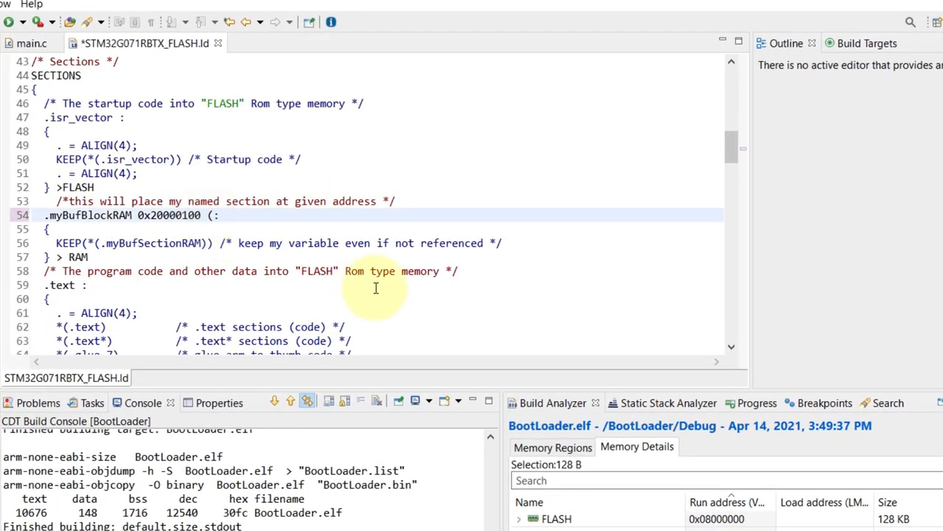
pyautogui.write('NOLOAD)')
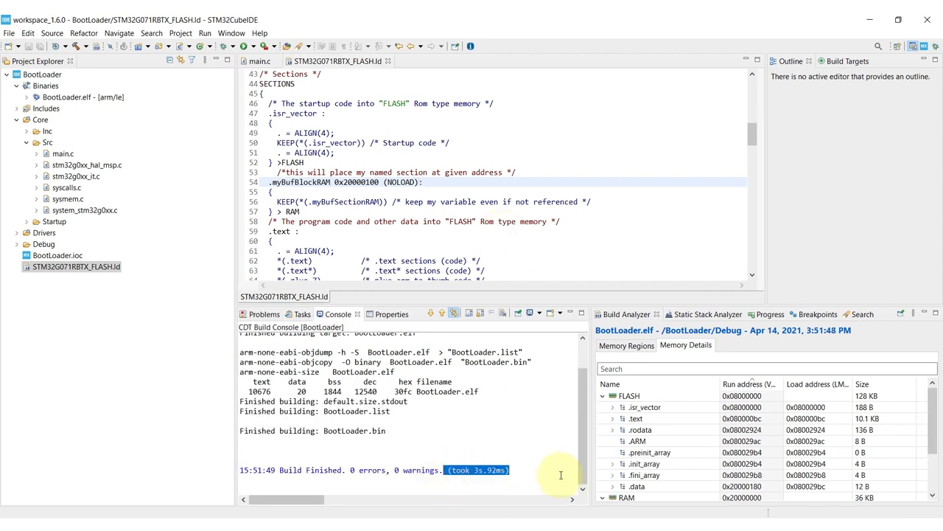
pyautogui.click(628, 395)
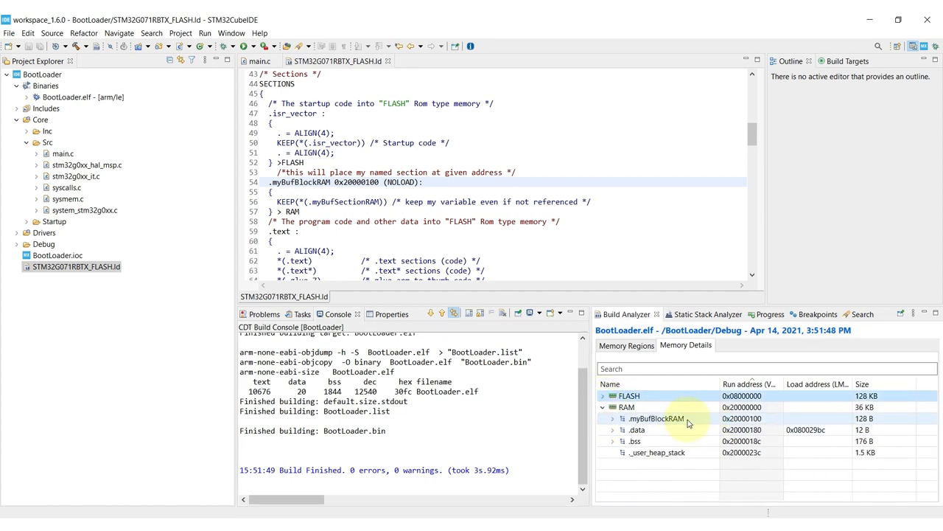
pyautogui.click(66, 97)
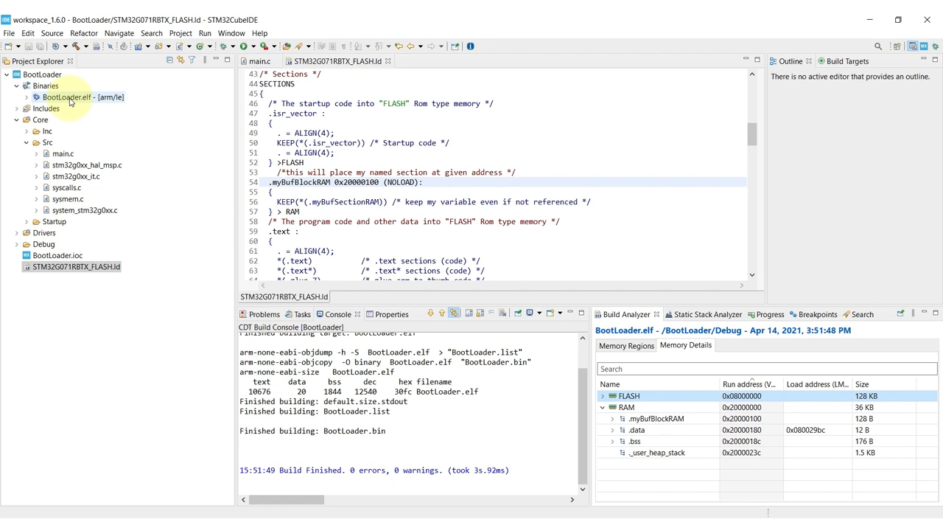
# - Show BootLoader.elf in System Explorer to confirm BootLoader.bin is 11 KB
pyautogui.rightClick(66, 97)
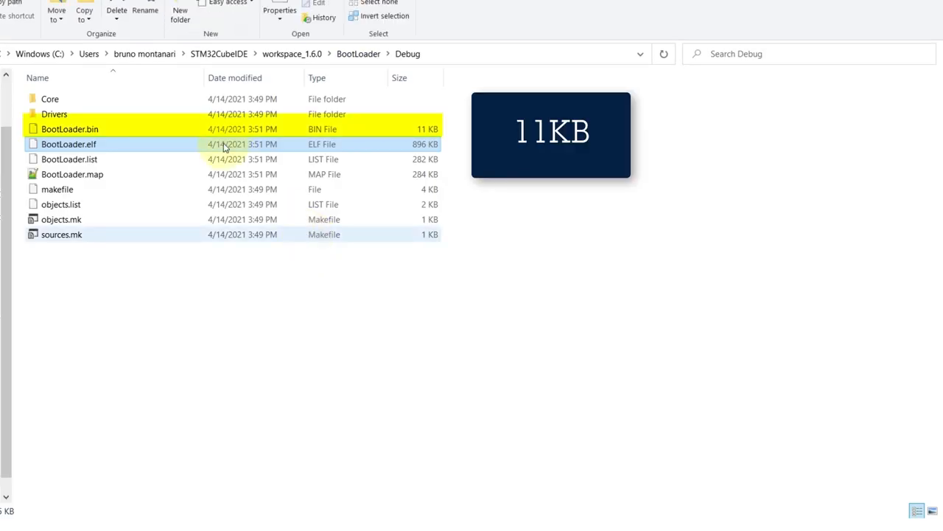
pyautogui.click(70, 129)
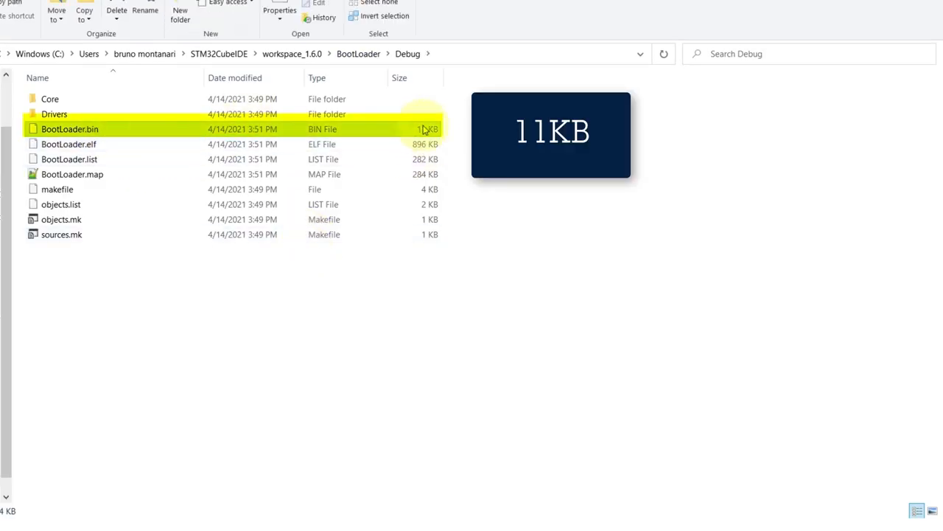
pyautogui.moveTo(453, 222)
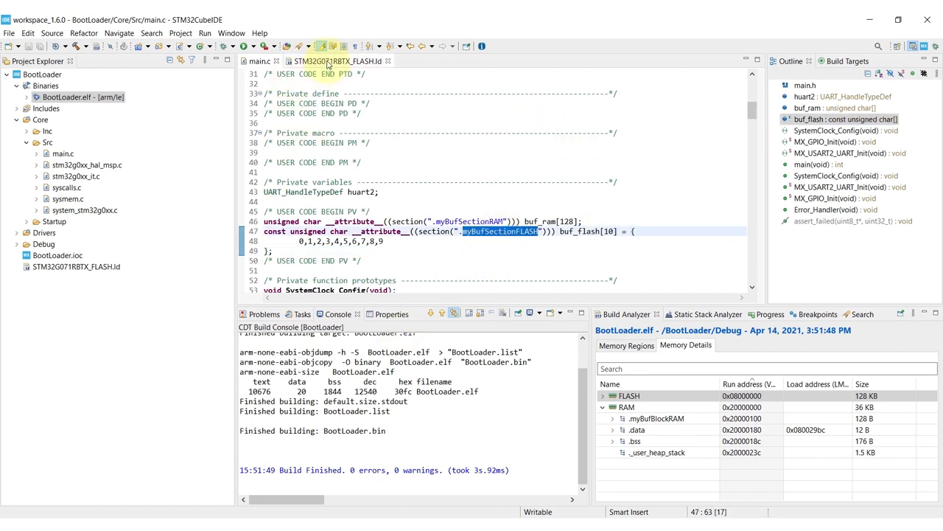
# - Switch back to the STM32G071RBTX_FLASH.ld editor tab
pyautogui.click(339, 61)
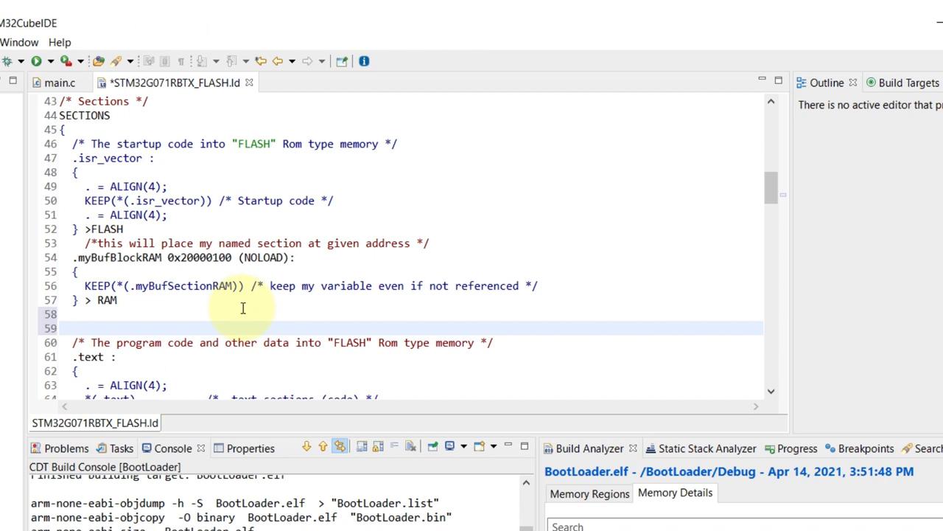
# - Add a commented '.myBufBlockFLASH 0x8001000' section keeping .myBufSectionFLASH, placed in FLASH
pyautogui.write('.')
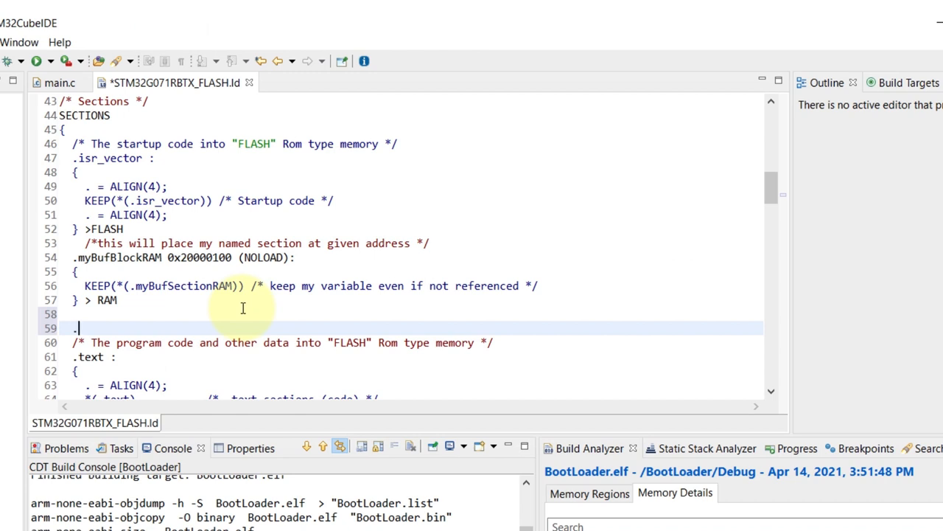
pyautogui.write('.myBufBlockFLASH 0x80')
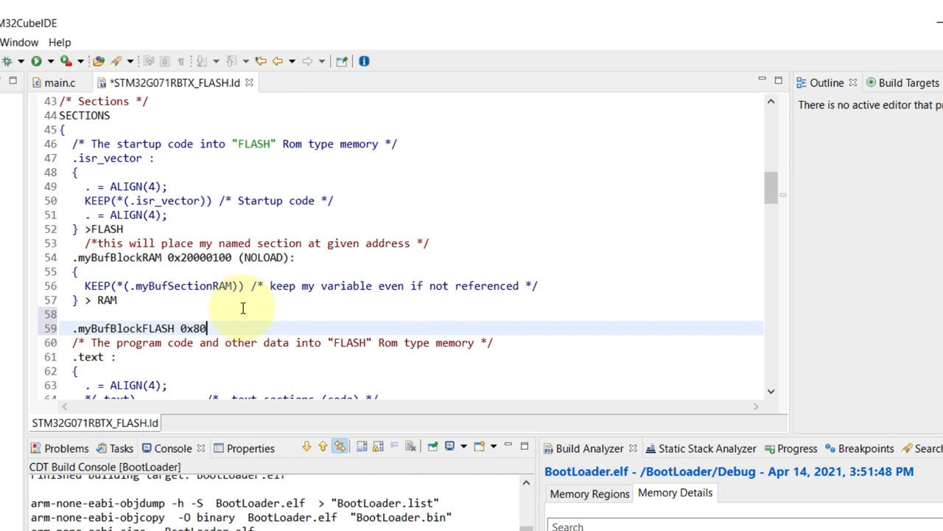
pyautogui.write('/*this wi')
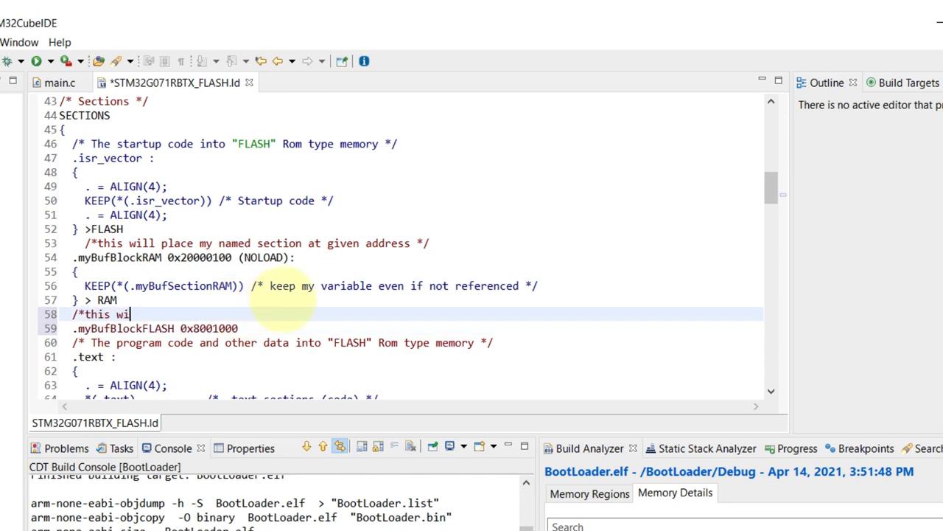
pyautogui.write('ll place my named section at given address */')
pyautogui.write('K')
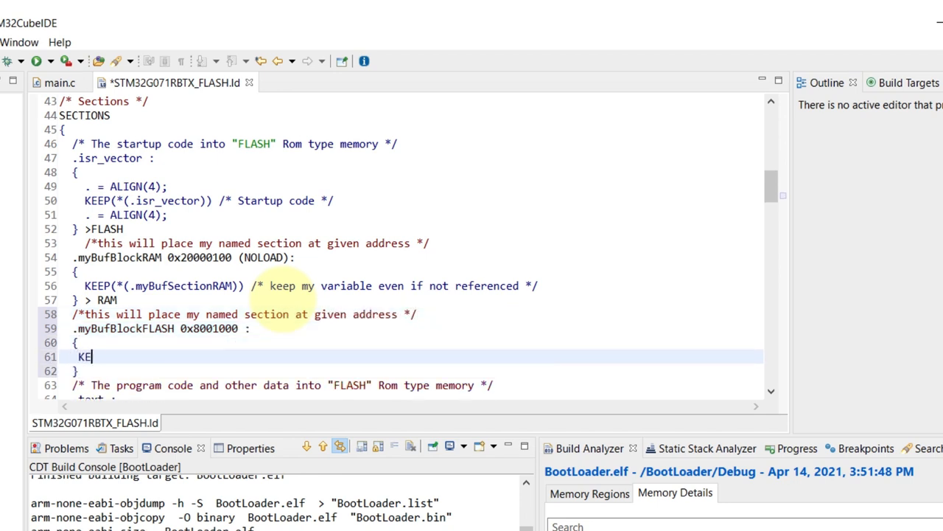
pyautogui.write('EP(*(.myBufSectionFLASH')
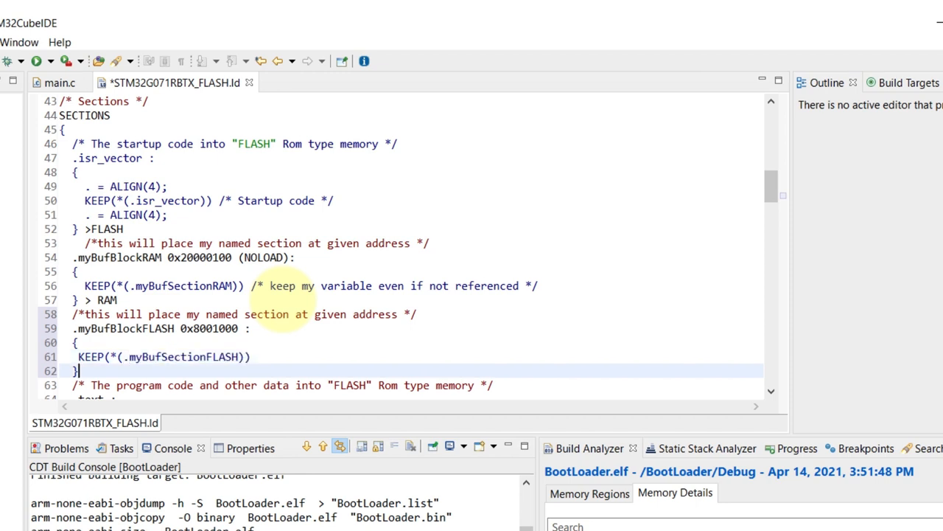
pyautogui.write('>FLASH')
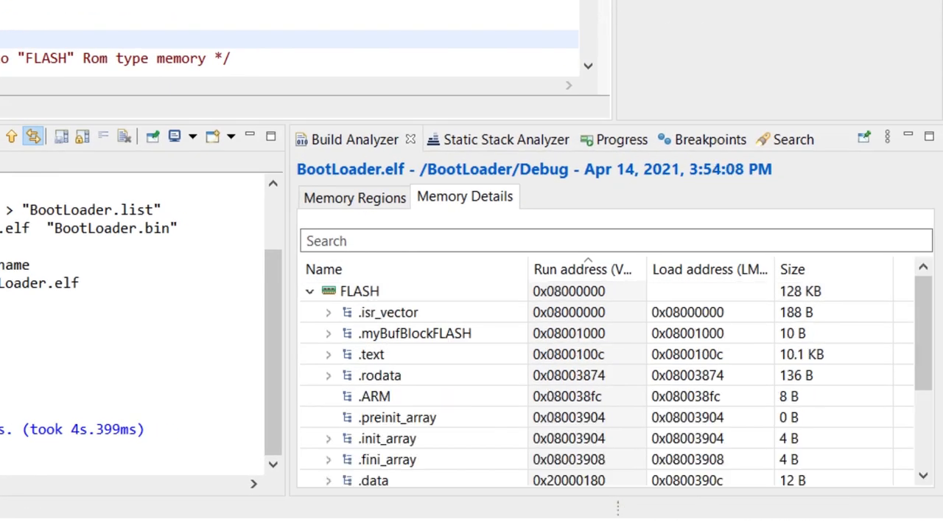
# - Inspect the 10-byte .myBufBlockFLASH entry at 0x08001000 and open BootLoader's debug configuration
pyautogui.click(415, 332)
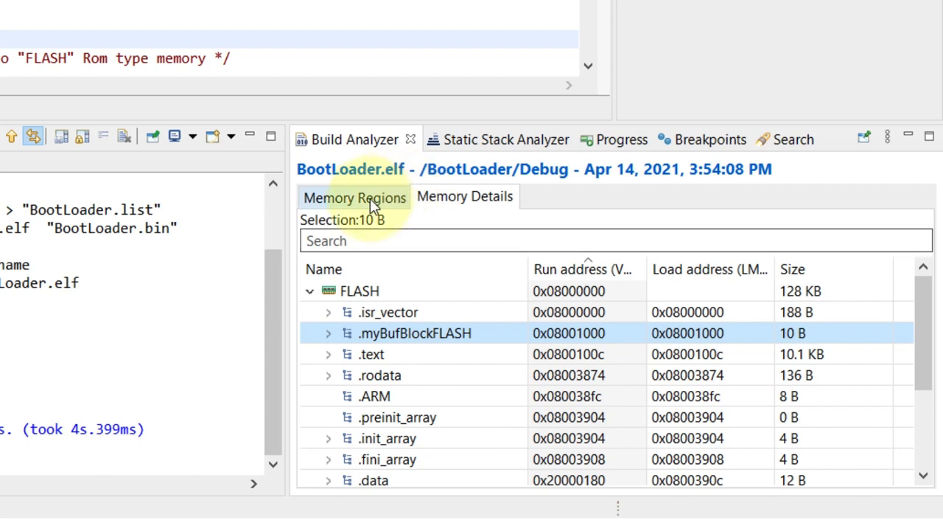
pyautogui.click(355, 197)
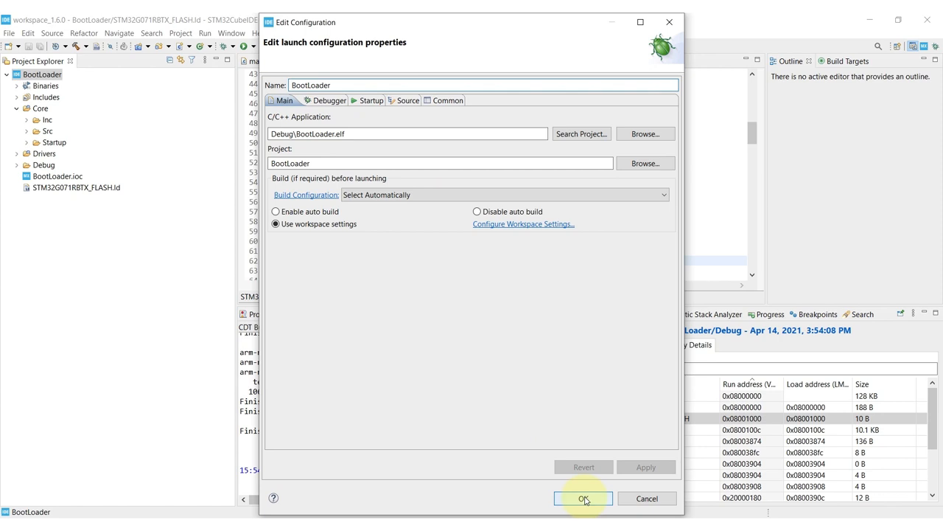
# - Launch the BootLoader debug session, halting at HAL_Init() in main.c after verified download
pyautogui.click(583, 499)
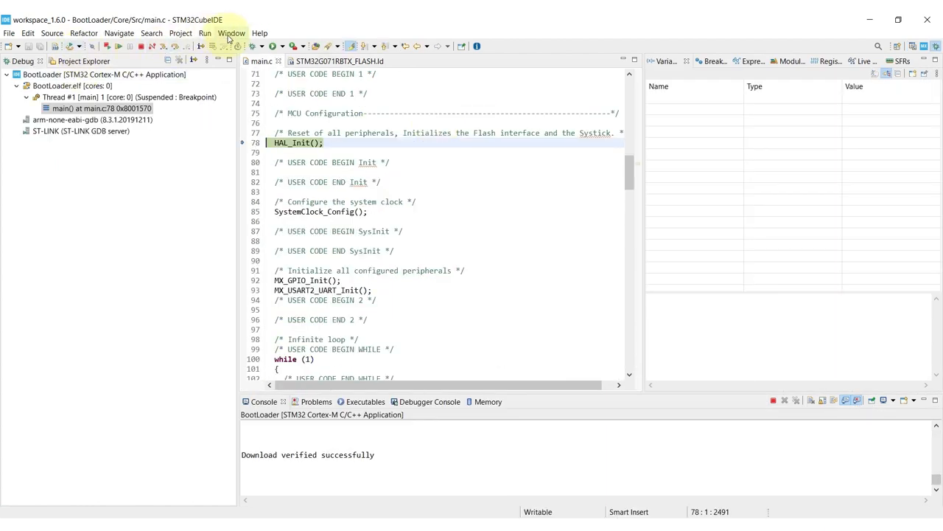
pyautogui.click(232, 32)
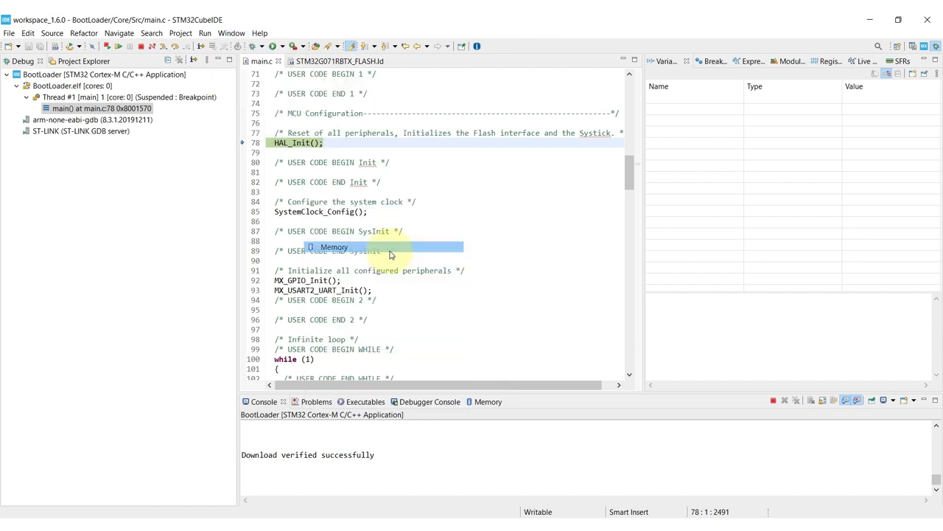
# - Monitor memory at 0x08001000, confirm buf_flash bytes 00–09, then terminate the debug session
pyautogui.click(479, 401)
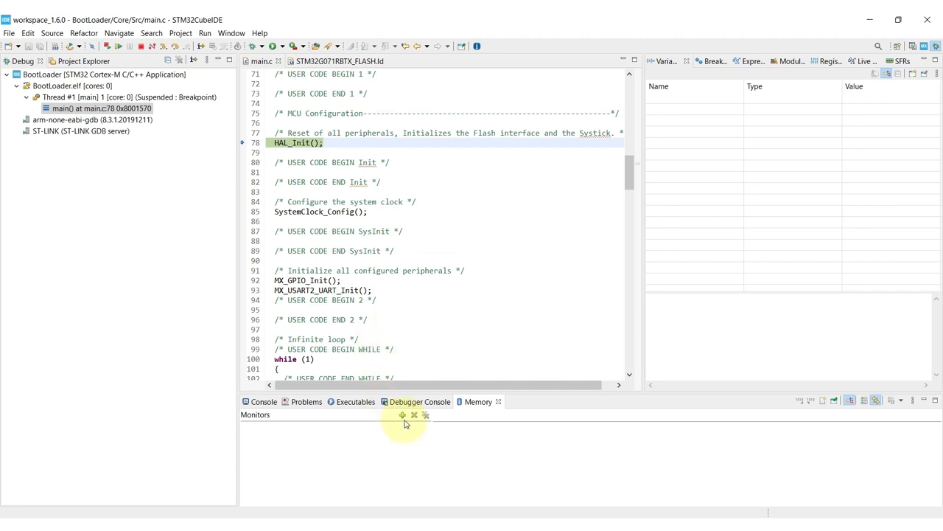
pyautogui.click(402, 414)
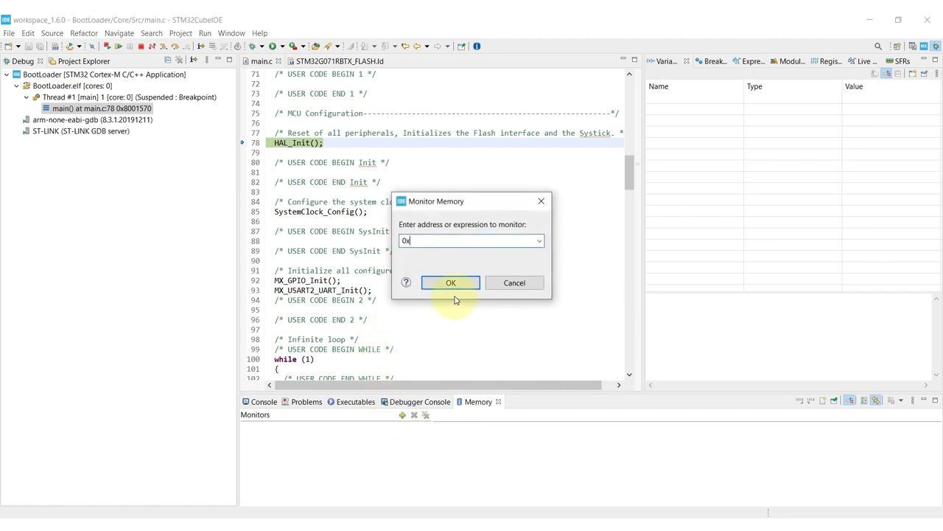
pyautogui.write('8001')
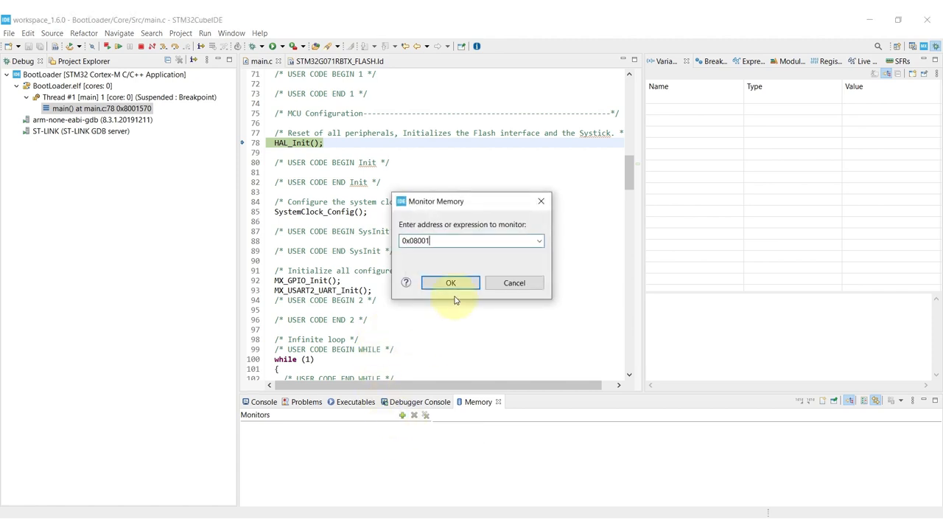
pyautogui.click(450, 282)
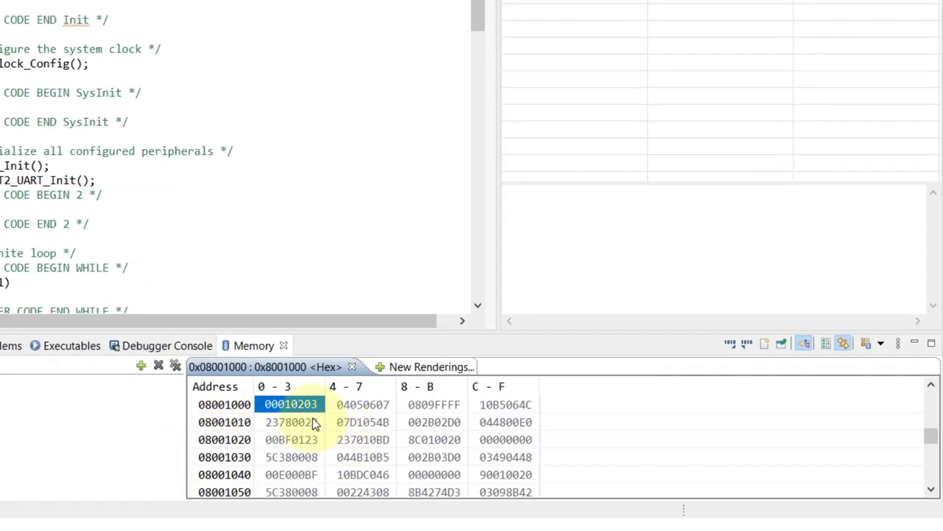
pyautogui.click(433, 404)
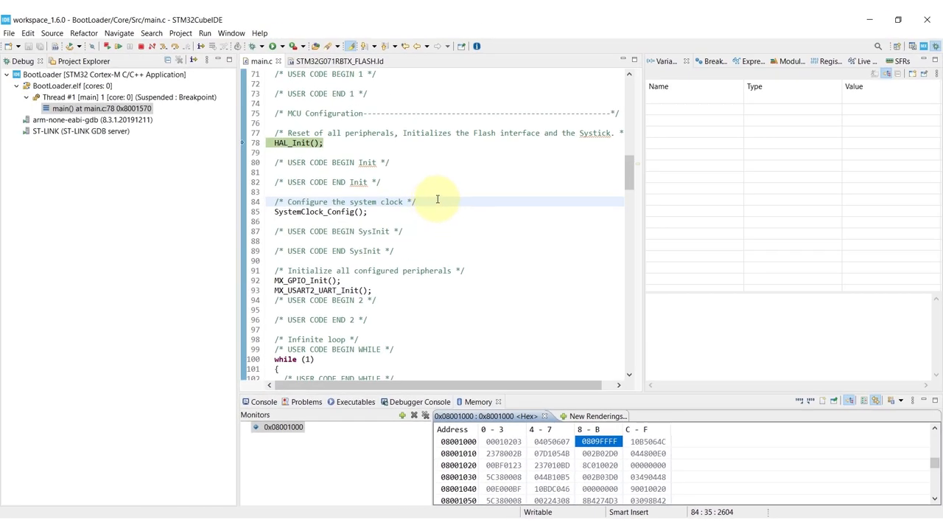
pyautogui.moveTo(141, 46)
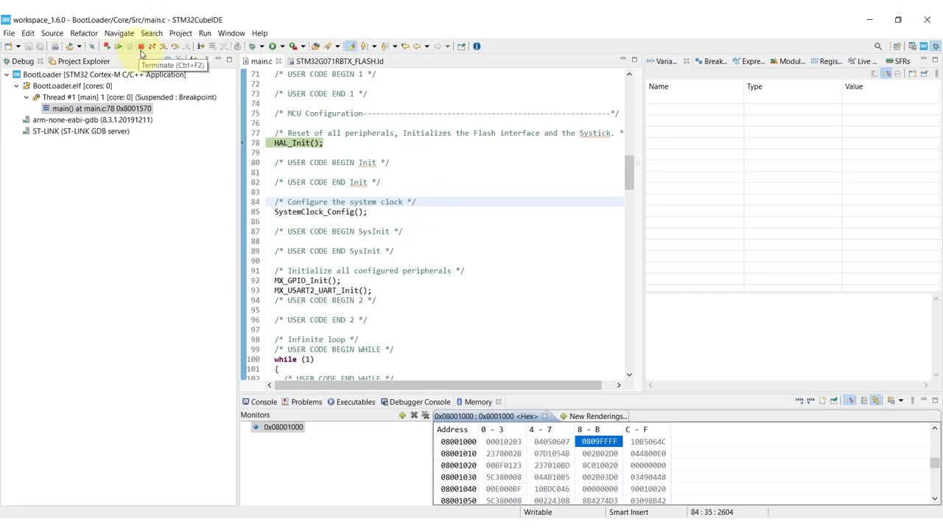
pyautogui.click(141, 46)
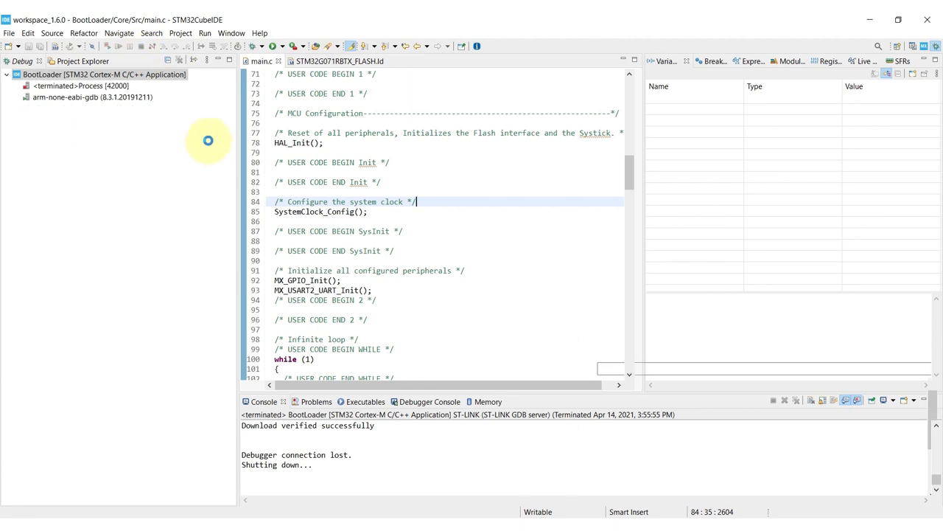